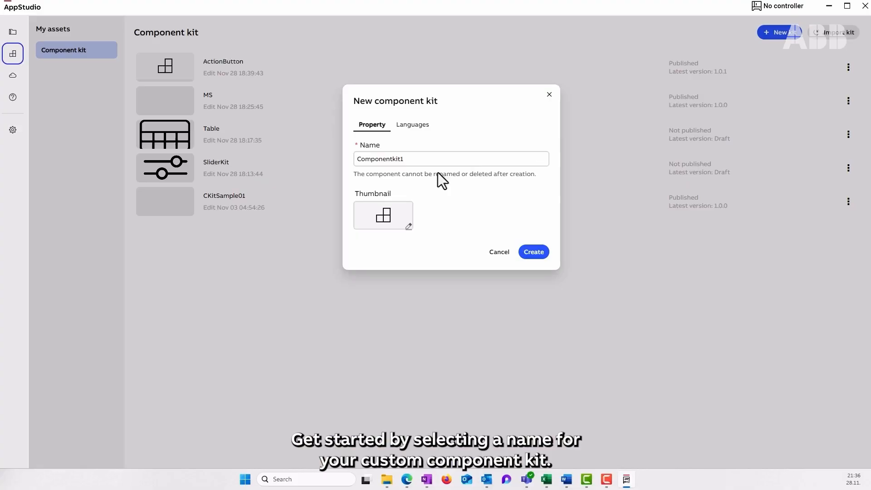
Create a component kit named ControlPanel with a chosen thumbnail image.
{"action": "type", "text": "ControlPanel"}
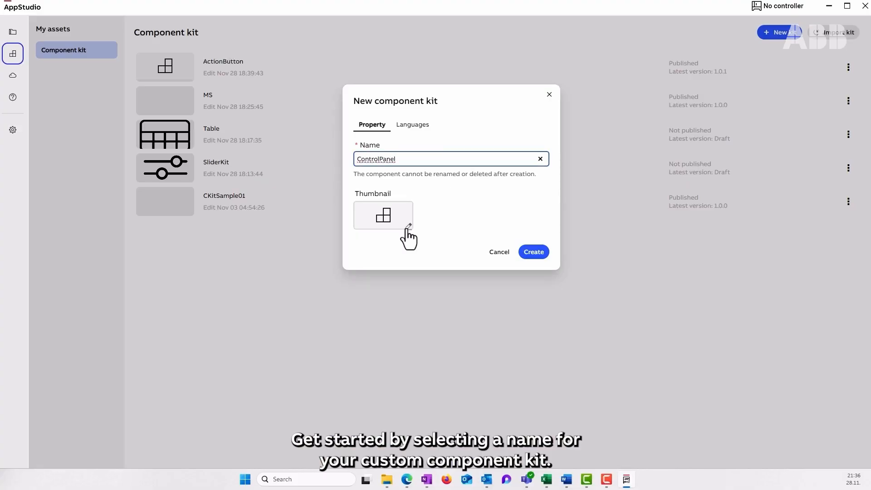
{"action": "left_click", "coordinate": [408, 227]}
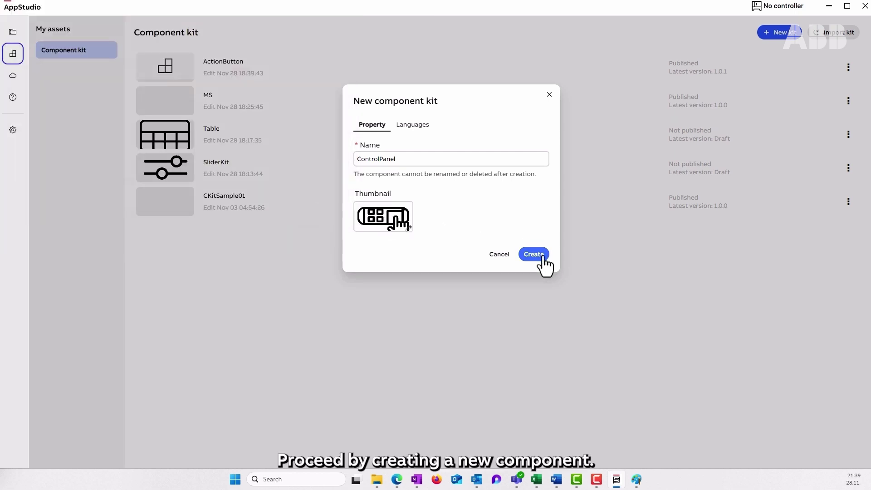
{"action": "left_click", "coordinate": [533, 254]}
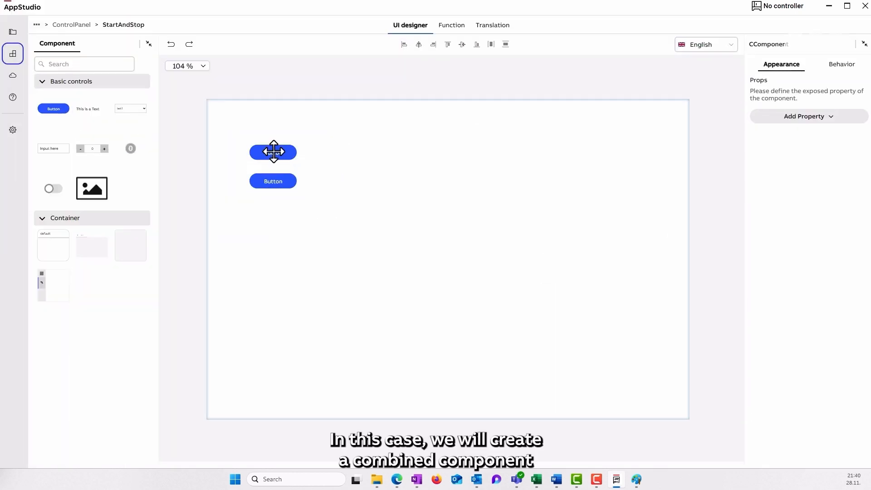
Give the buttons play and stop icons, then add an onClick function to Start.
{"action": "type", "text": "pla"}
{"action": "type", "text": "Stop"}
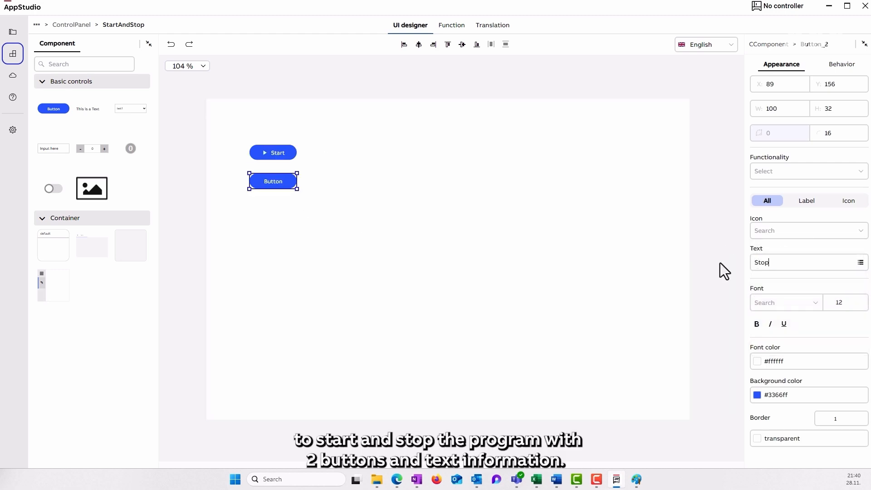
{"action": "type", "text": "sto"}
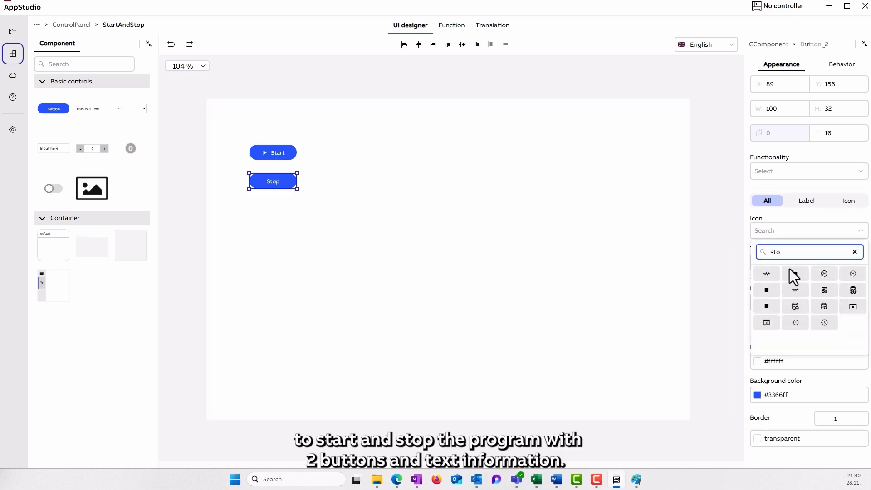
{"action": "left_click", "coordinate": [766, 290]}
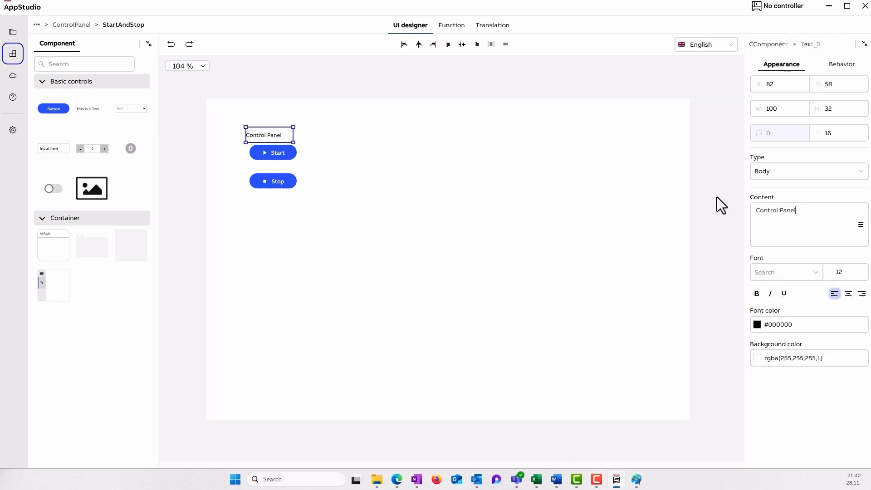
{"action": "left_click", "coordinate": [273, 153]}
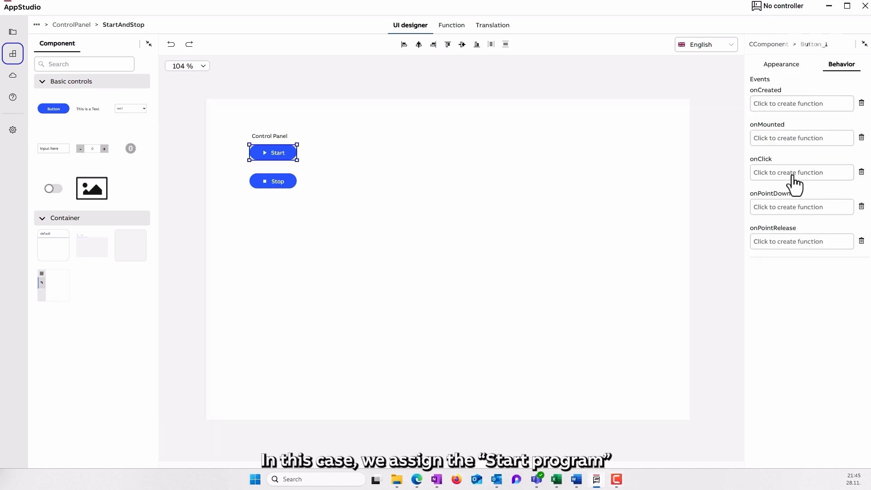
{"action": "left_click", "coordinate": [801, 173]}
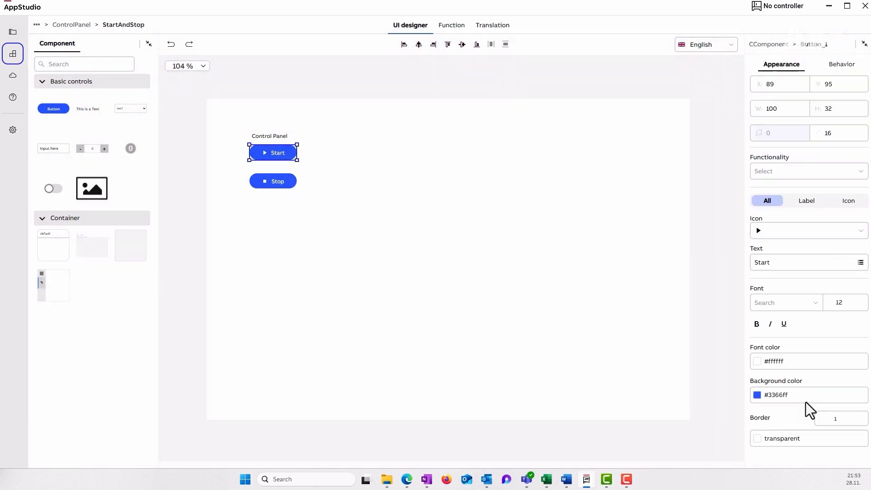
Set the Start button's background color to rgba(241,23,8,1).
{"action": "type", "text": "rgba(241,23,8,1)"}
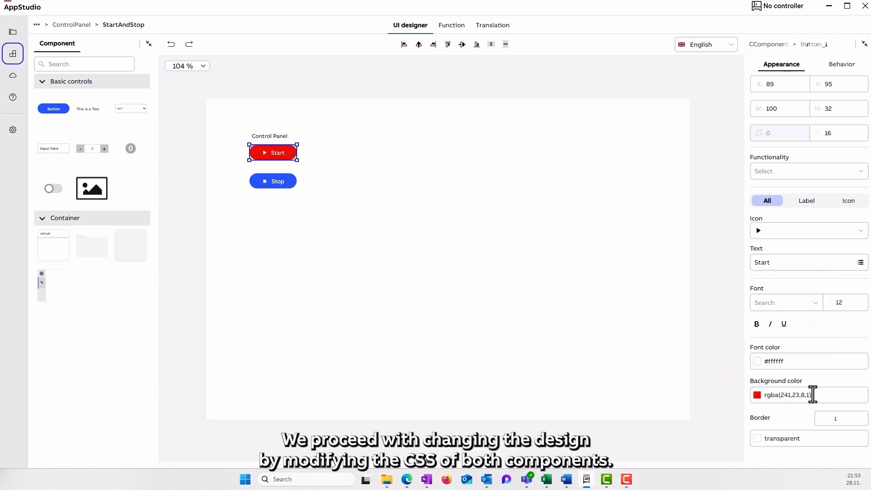
{"action": "left_click", "coordinate": [272, 181]}
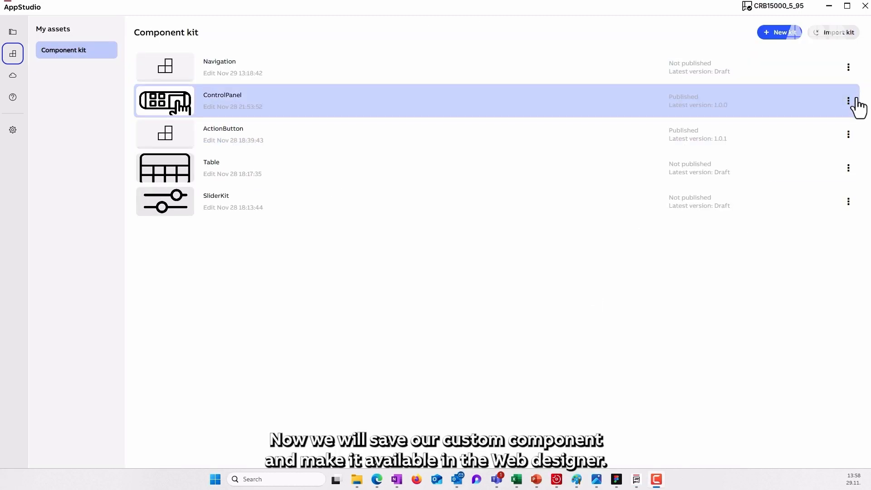
Export the ControlPanel kit as a template.
{"action": "left_click", "coordinate": [849, 101]}
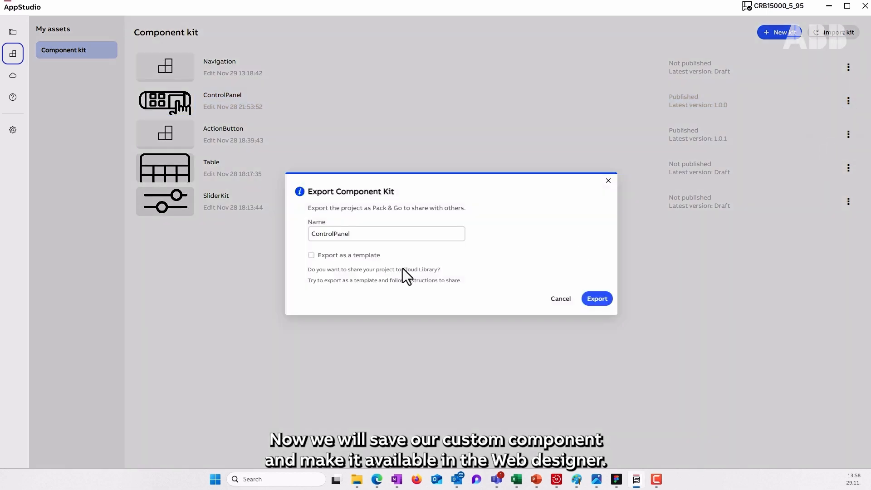
{"action": "left_click", "coordinate": [312, 255]}
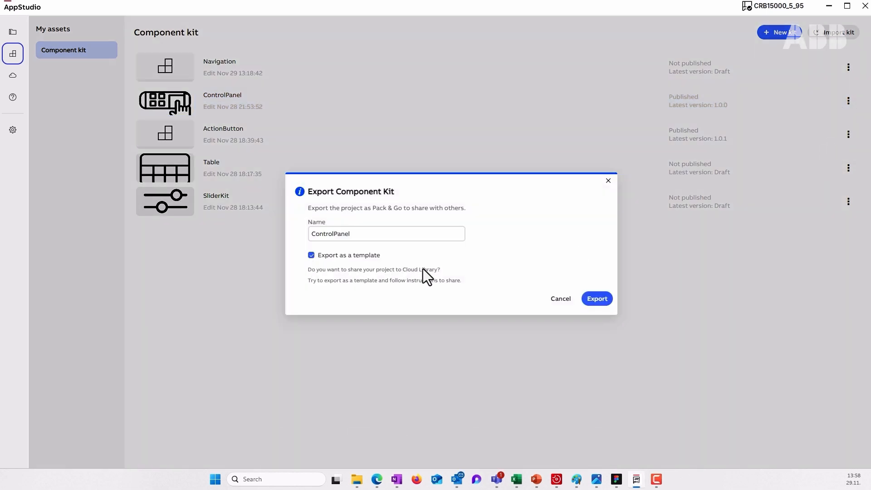
{"action": "left_click", "coordinate": [597, 299]}
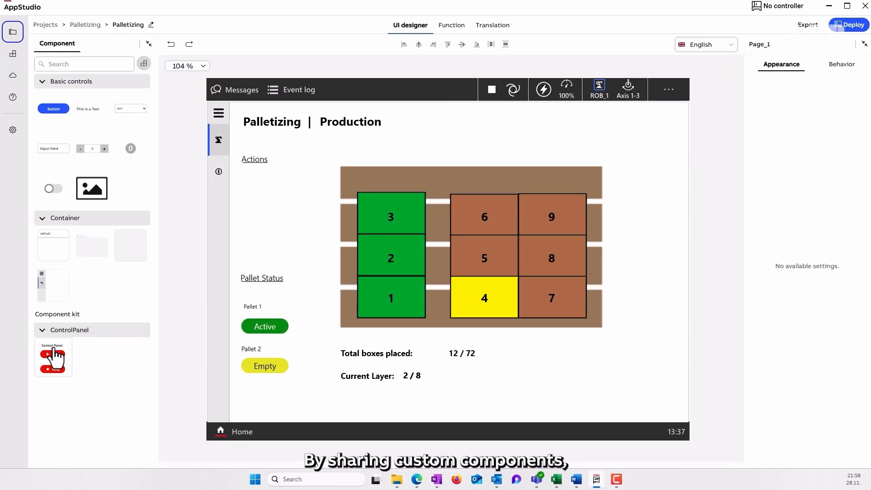
Position the Control Panel component just below Actions on the Palletizing page.
{"action": "left_click_drag", "start_coordinate": [52, 356], "coordinate": [258, 203]}
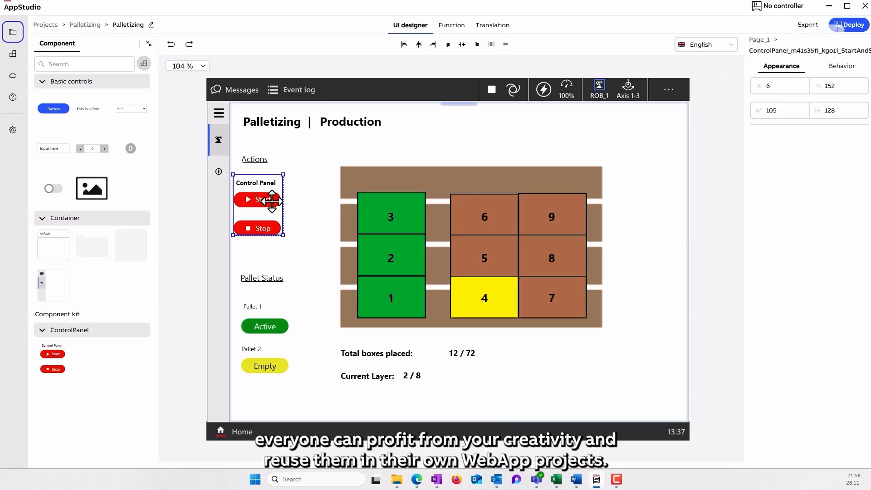
{"action": "left_click_drag", "start_coordinate": [258, 199], "coordinate": [268, 201]}
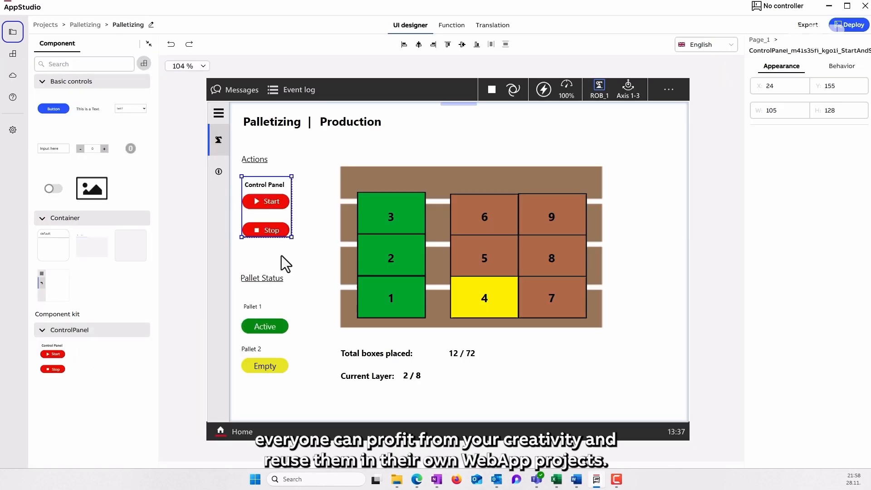